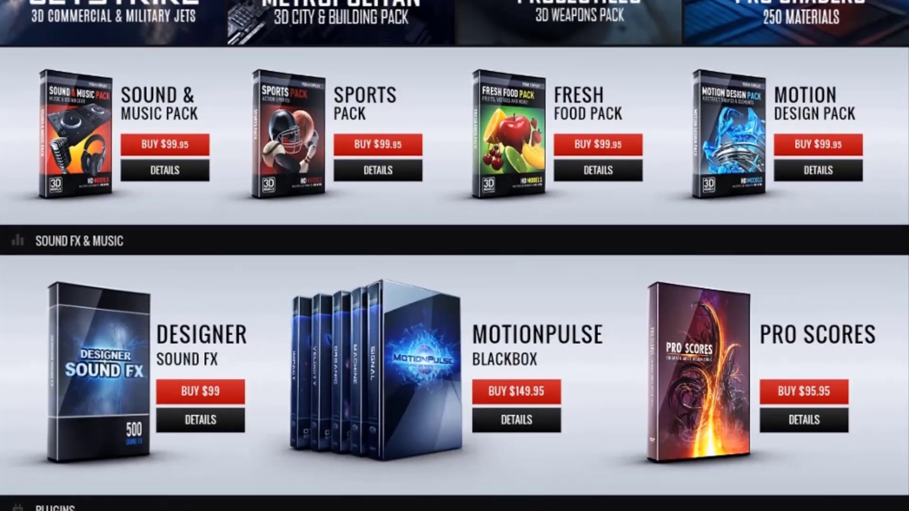
Scroll to the Free Plug-ins section and download the Windows version of ORB
scroll(down, 3)
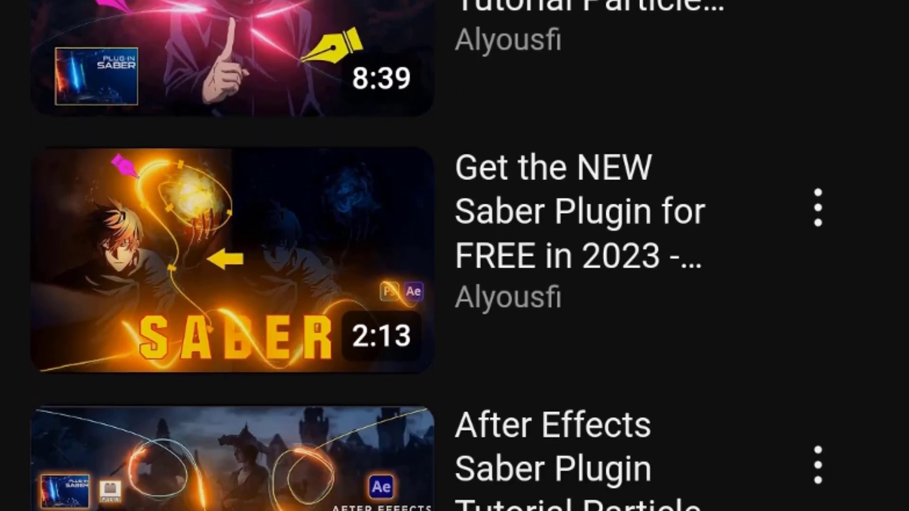
scroll(down, 3)
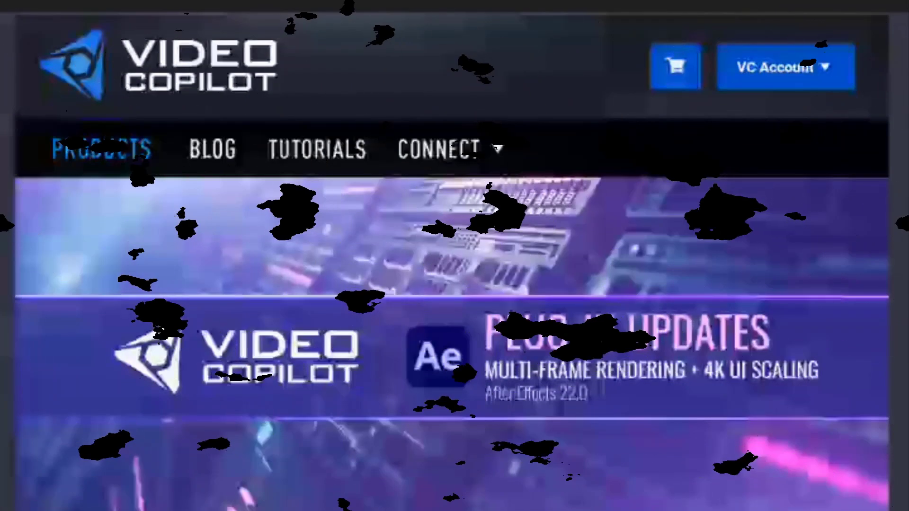
scroll(down, 3)
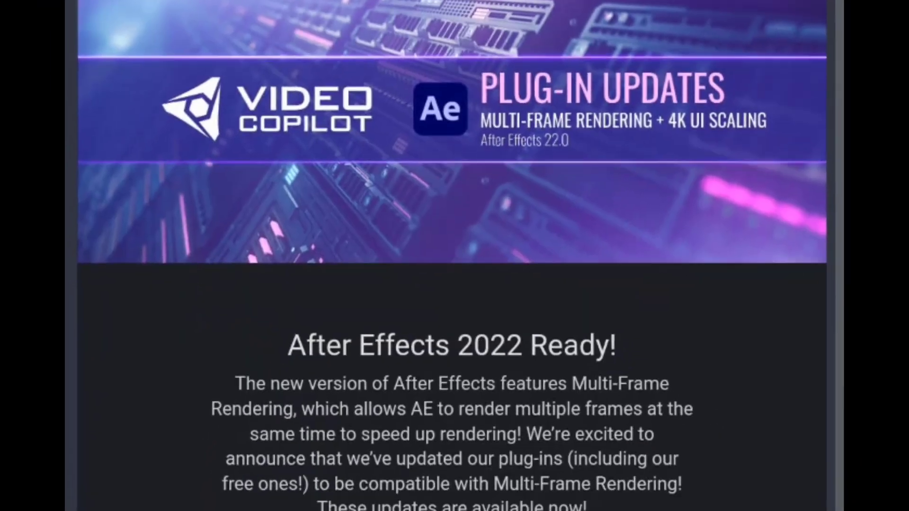
scroll(down, 3)
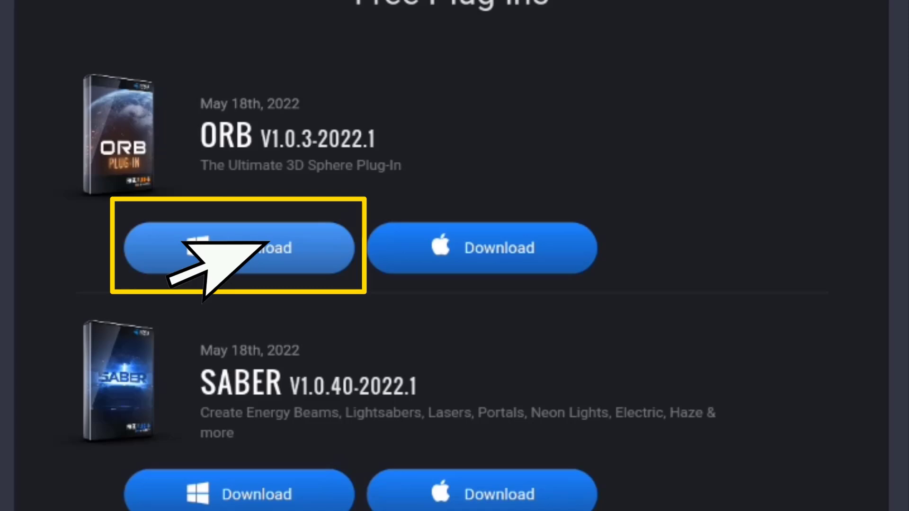
scroll(down, 3)
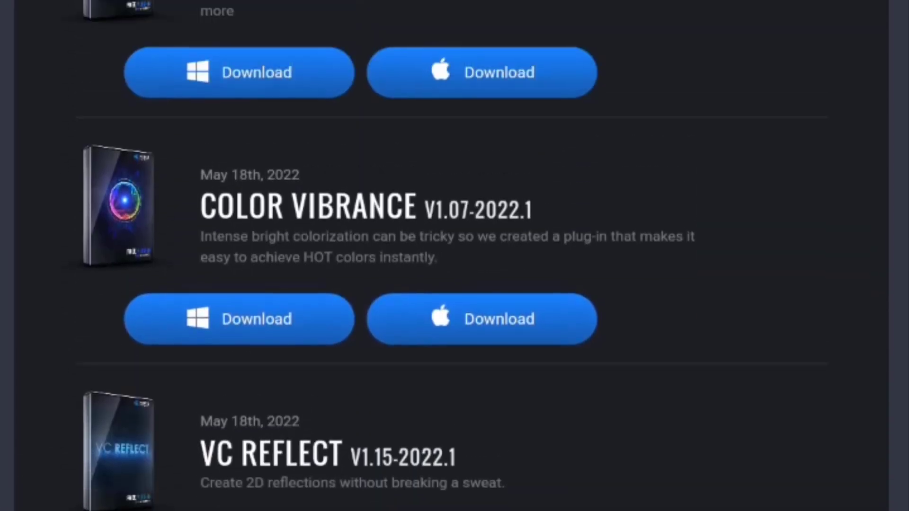
click(238, 318)
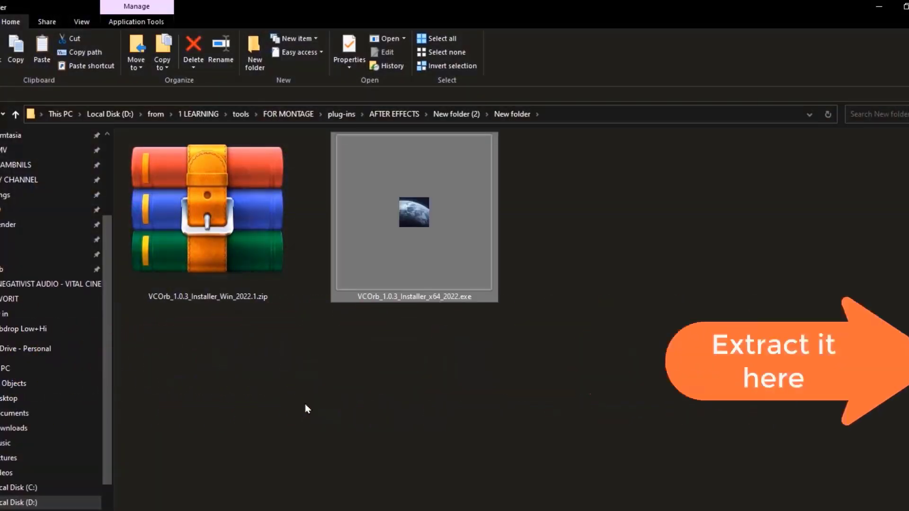
Launch the VC Orb installer, accept the license, and choose Custom install
double_click(414, 212)
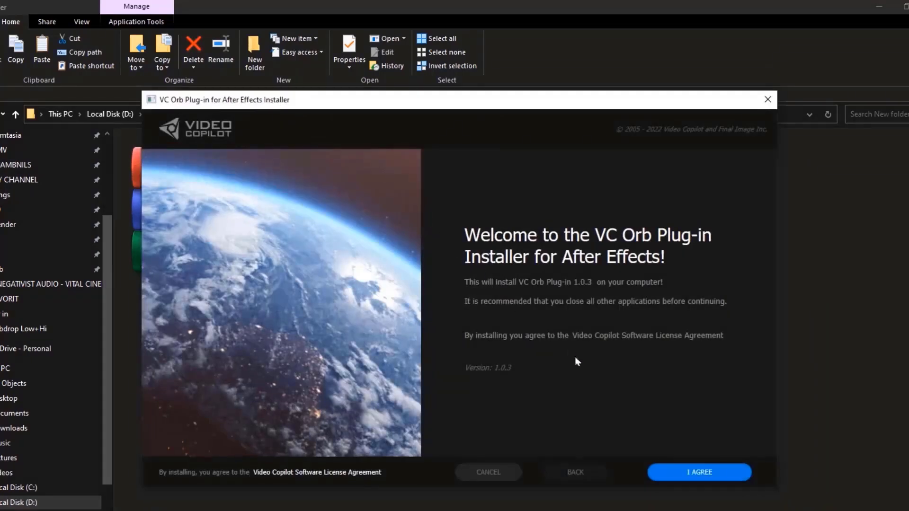
click(698, 472)
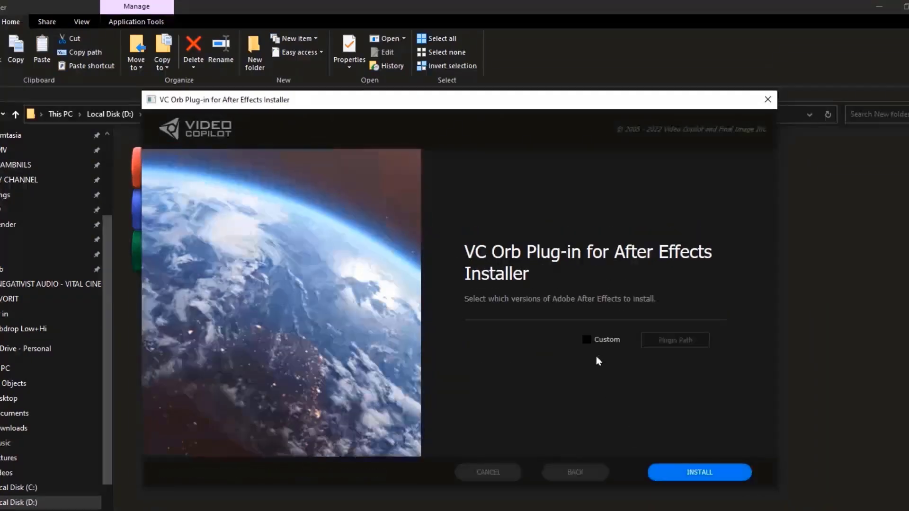
click(586, 340)
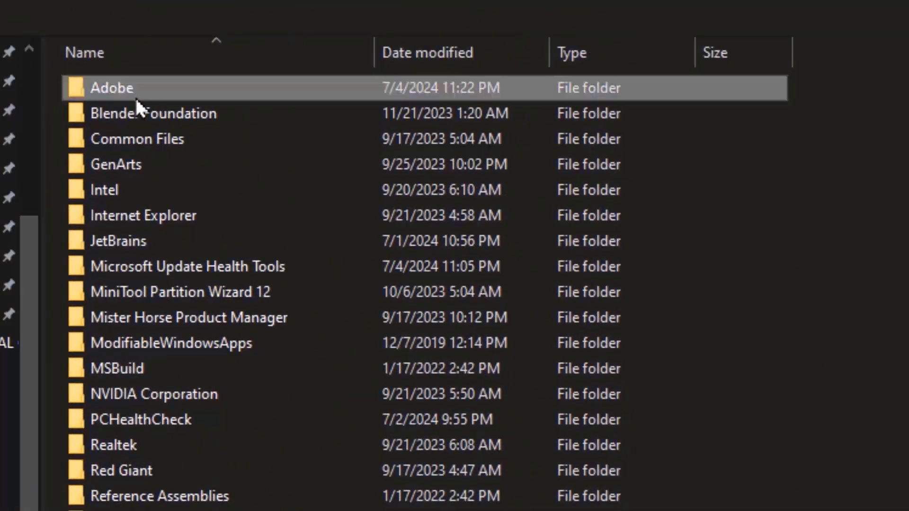
Set the plugin path to Adobe > After Effects > Plug-ins
double_click(110, 88)
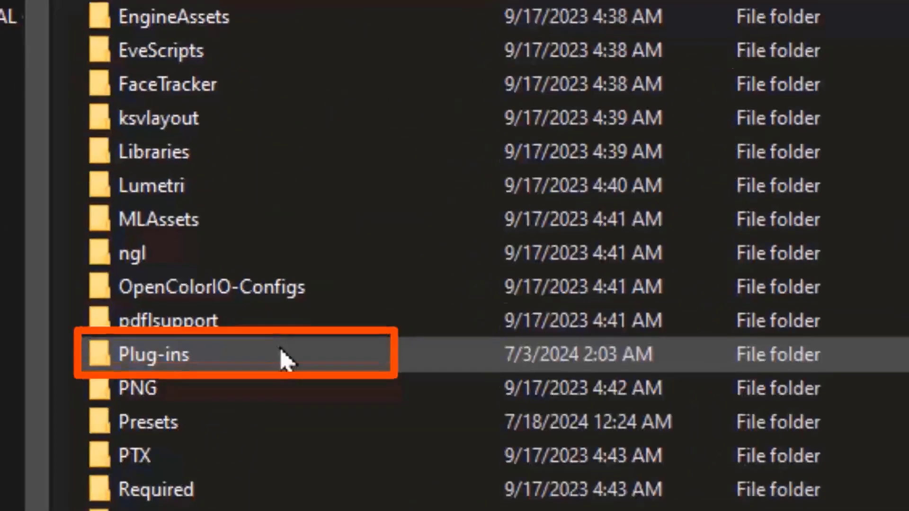
double_click(153, 354)
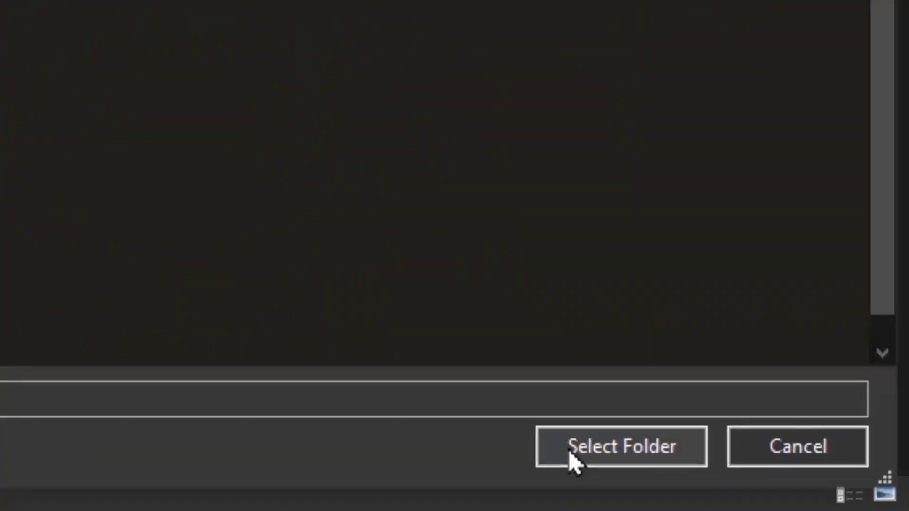
click(620, 446)
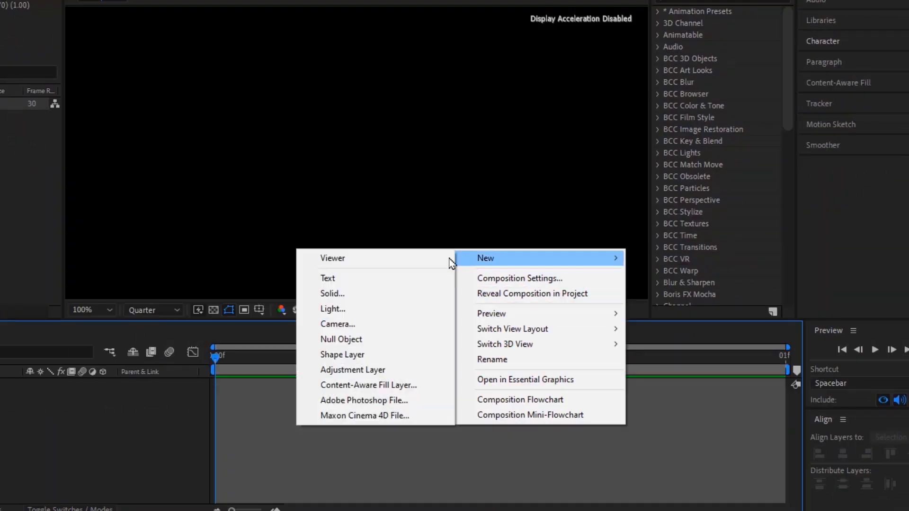
Create a new solid layer named 'orb'
click(332, 293)
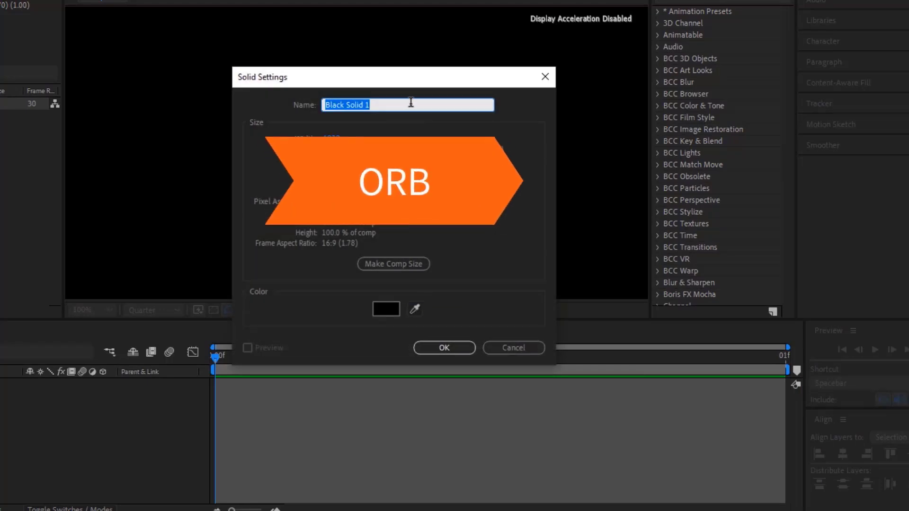
text(orb)
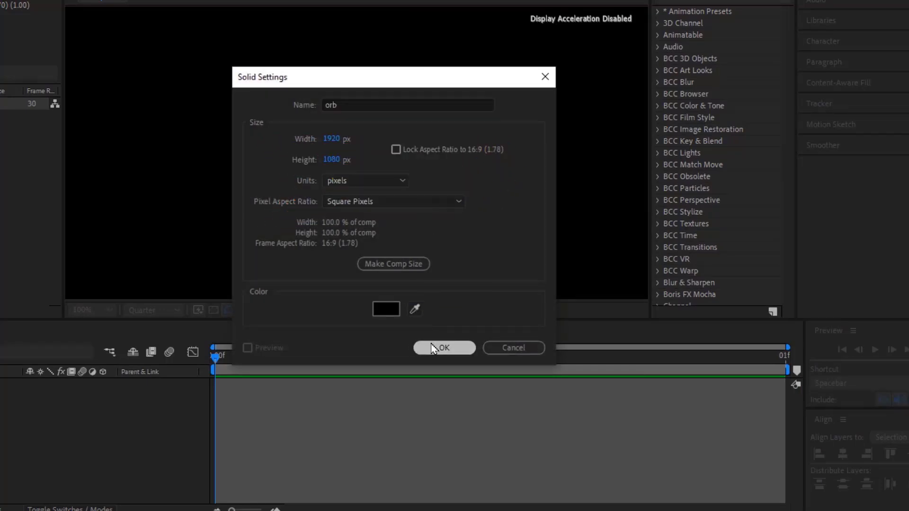
click(443, 347)
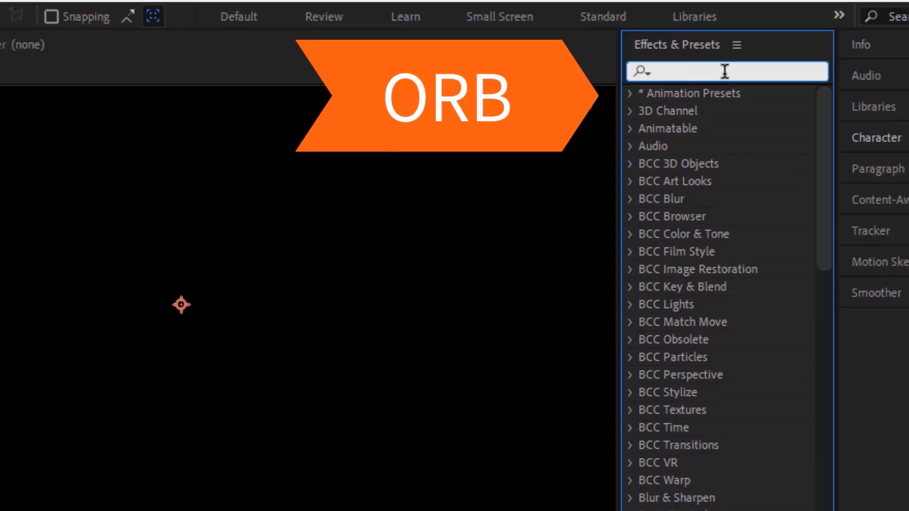
Search Effects & Presets for 'orb' and apply VC Orb to the solid
text(orb)
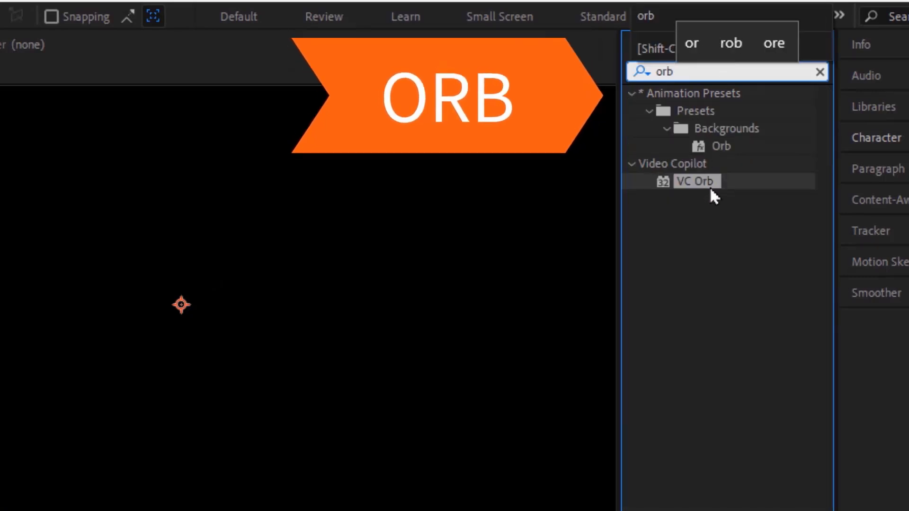
double_click(695, 181)
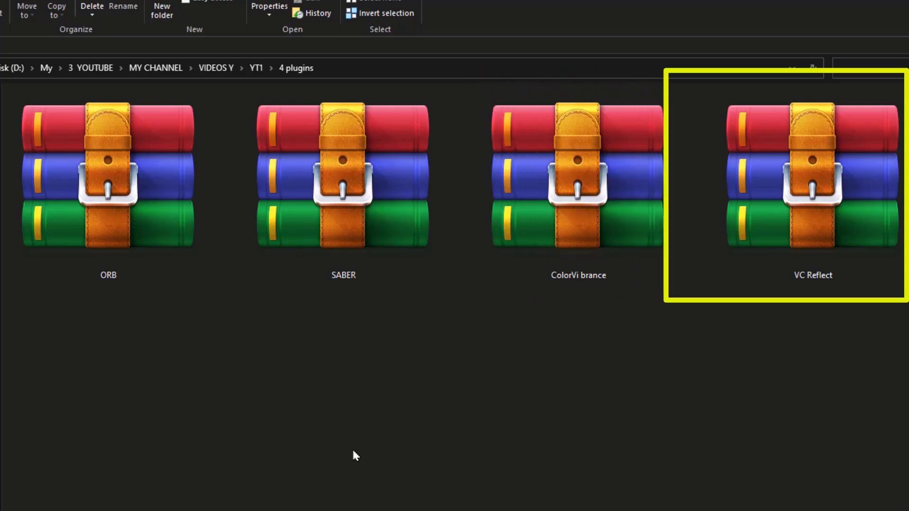
Select the ORB archive in the '4 plugins' folder
click(108, 173)
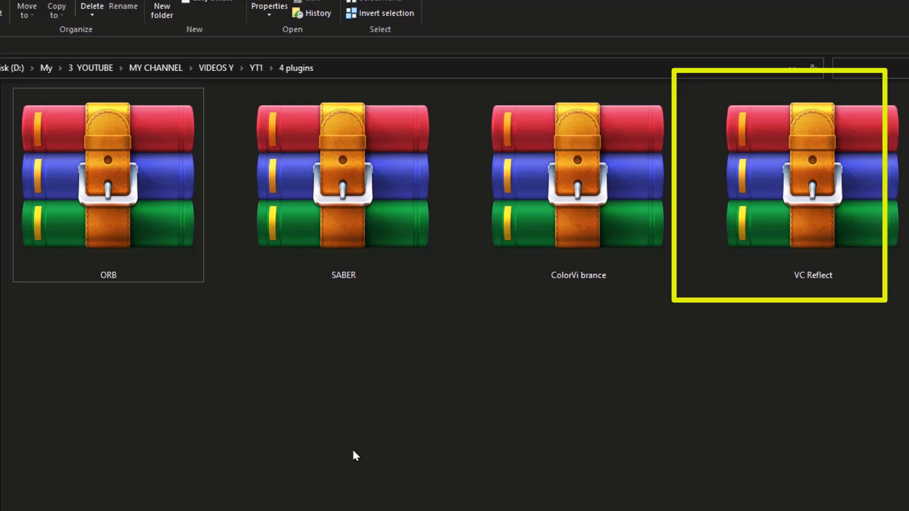